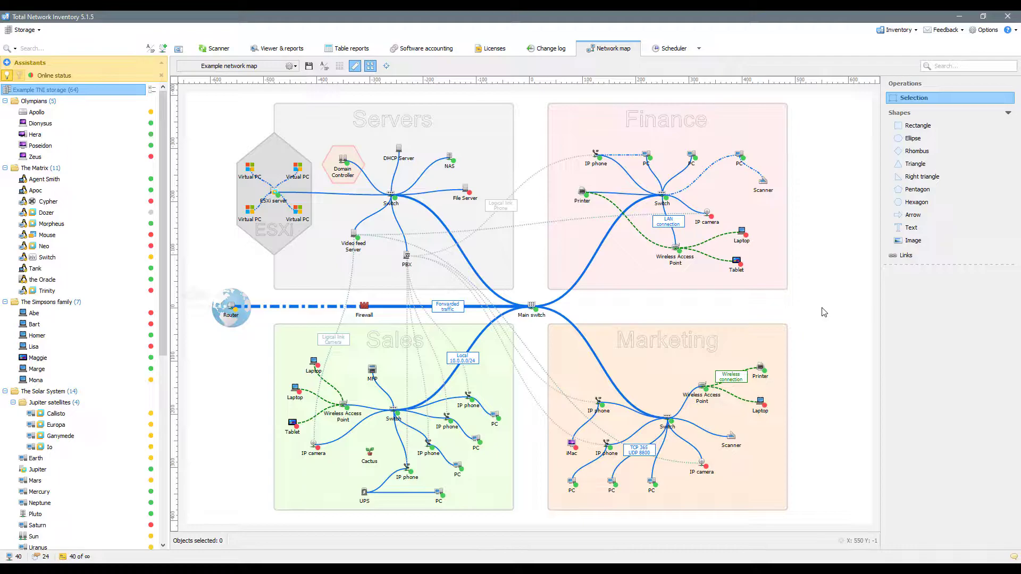
- Select the PC beside the Scanner in Finance and dismiss its actions menu unused
{"action": "left_click", "coordinate": [741, 161]}
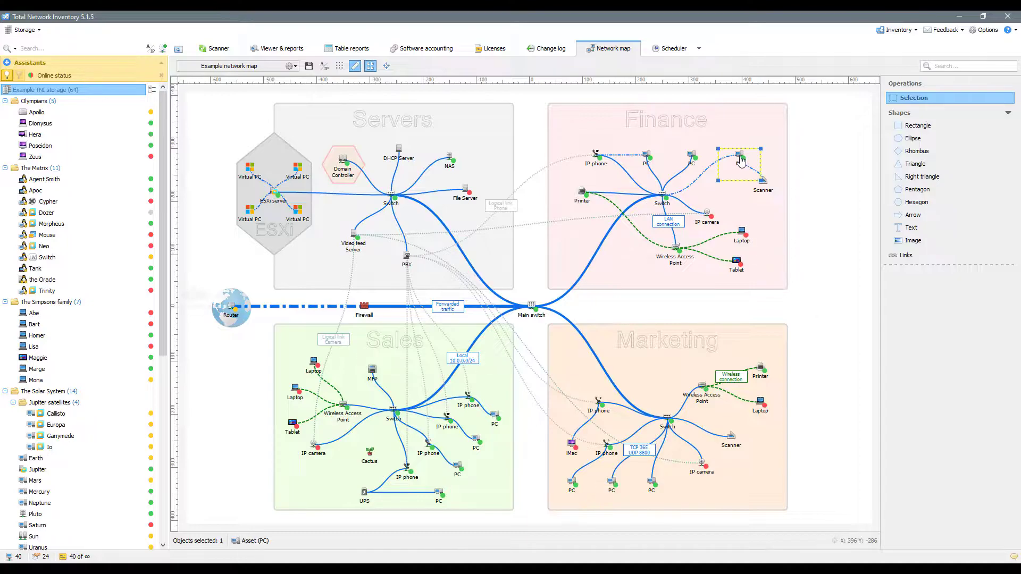
{"action": "right_click", "coordinate": [740, 159]}
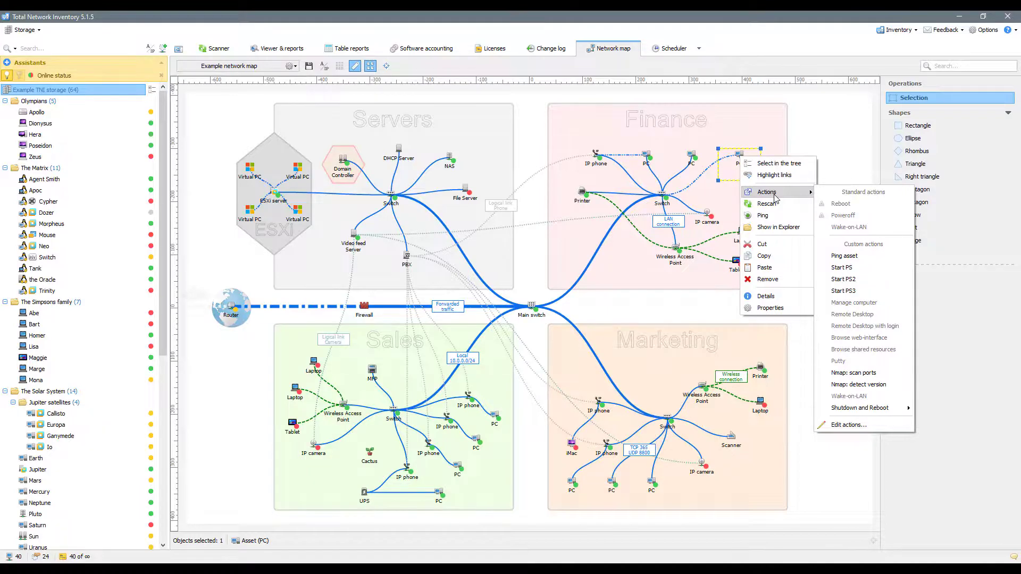
{"action": "left_click", "coordinate": [836, 142]}
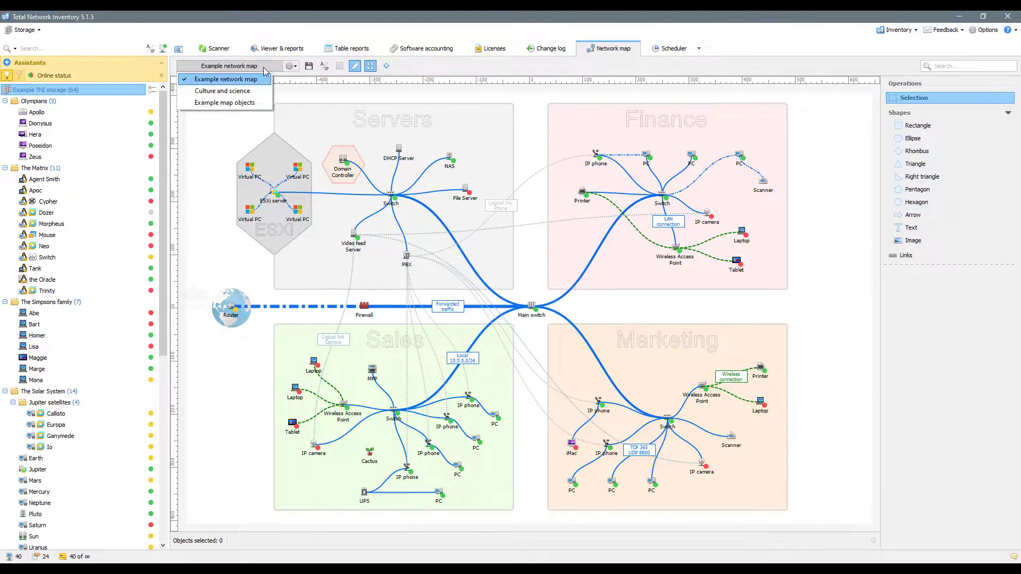
- Pan the Example network map sideways and switch to free view movement
{"action": "left_click", "coordinate": [222, 90]}
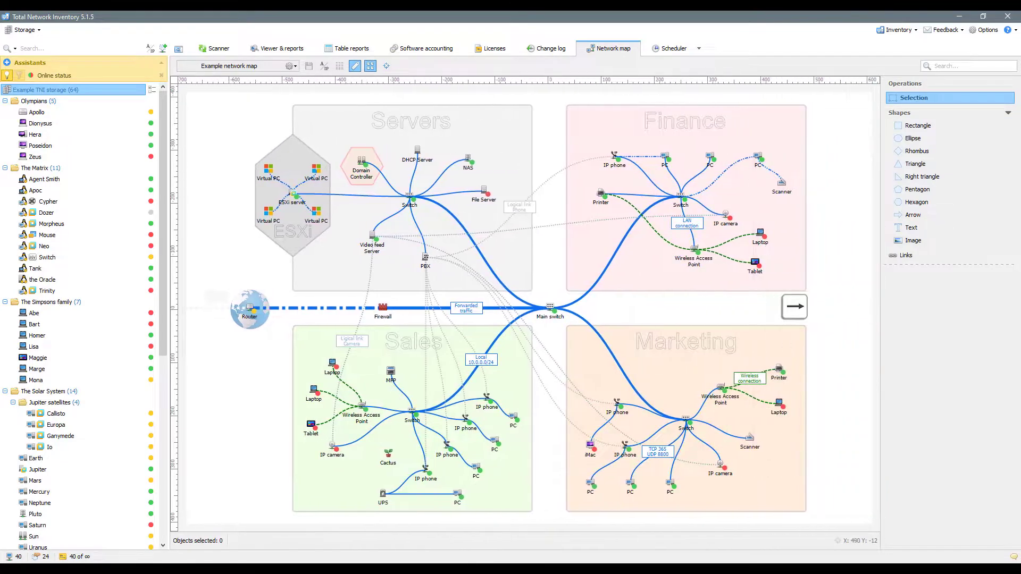
{"action": "scroll", "scroll_direction": "left", "scroll_amount": 3}
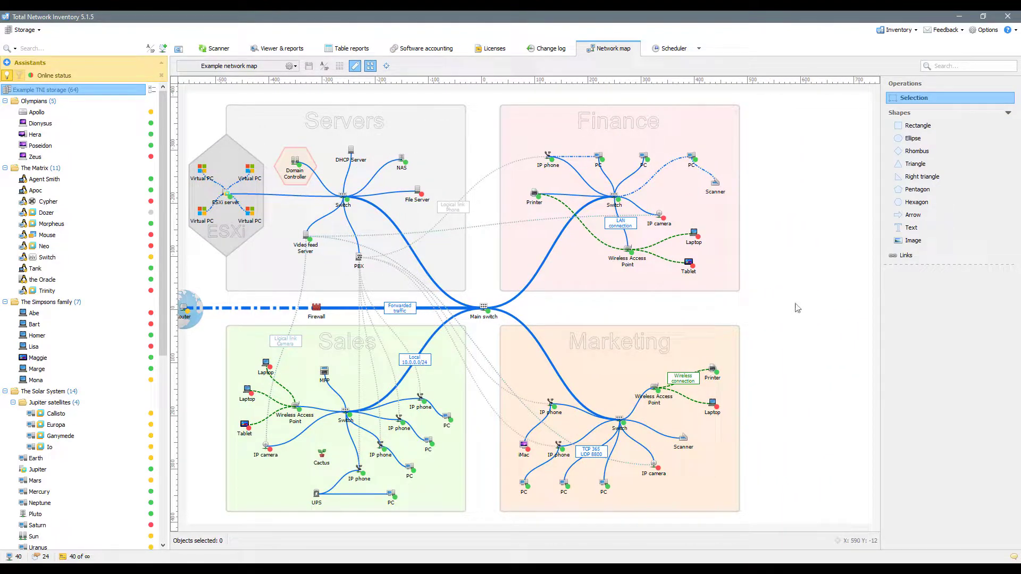
{"action": "key", "text": "shift"}
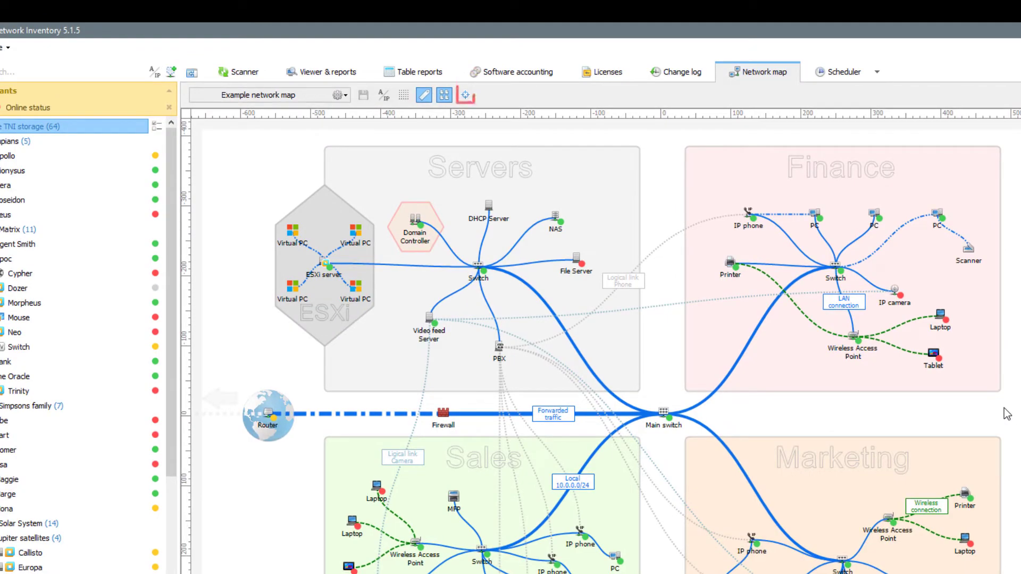
{"action": "left_click", "coordinate": [466, 94]}
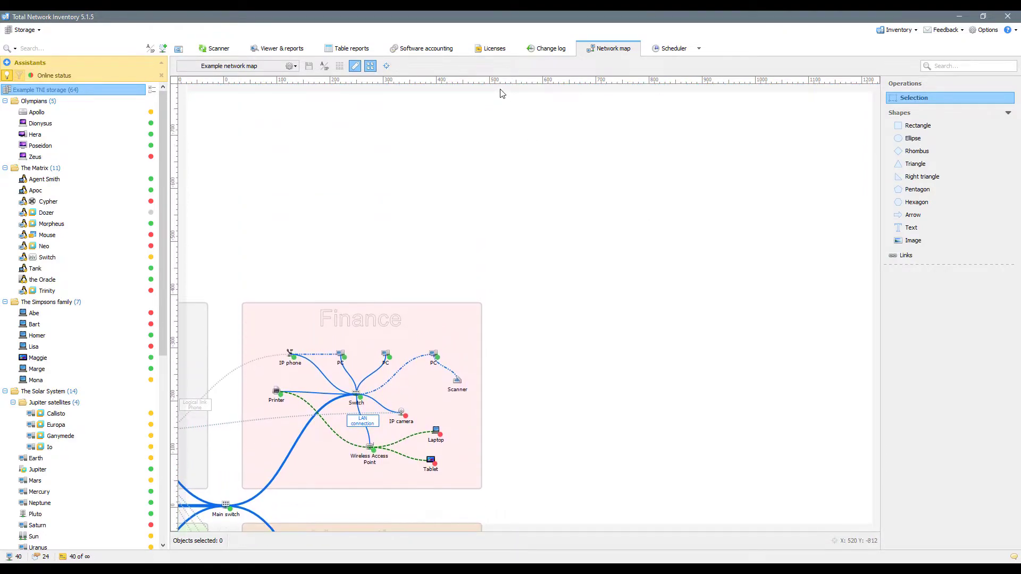
- Reposition the view beside Finance and Marketing, leaving empty canvas on the right
{"action": "left_click", "coordinate": [386, 66]}
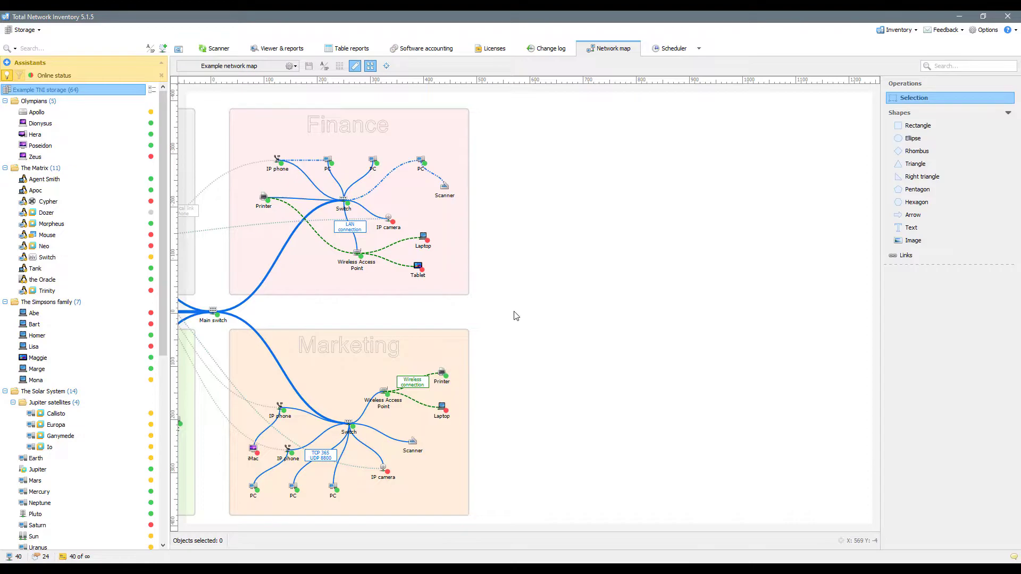
{"action": "mouse_move", "coordinate": [919, 126]}
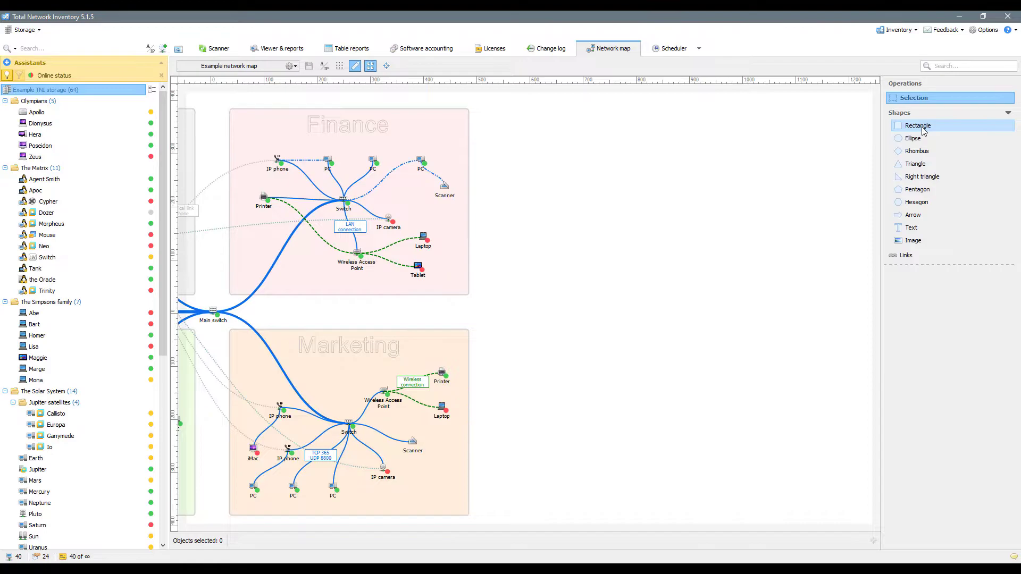
- Paste a copy of the Finance rectangle onto empty canvas at its right
{"action": "left_click", "coordinate": [917, 125]}
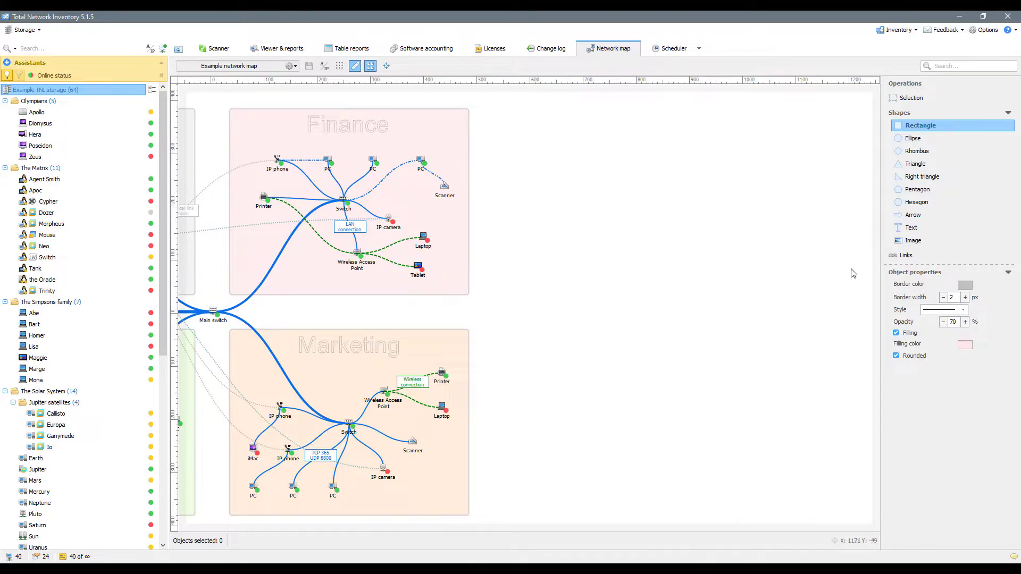
{"action": "left_click", "coordinate": [913, 97]}
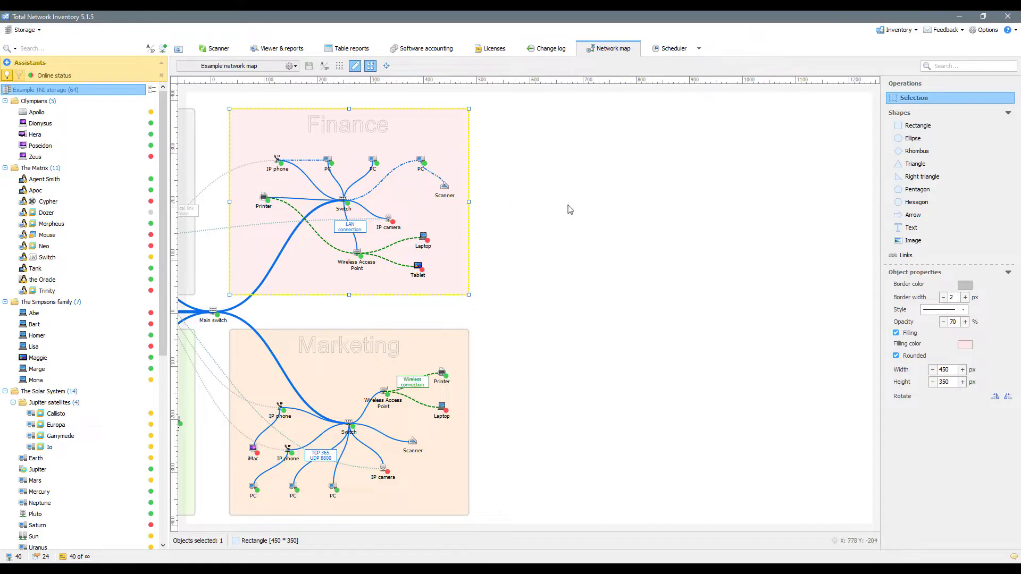
{"action": "right_click", "coordinate": [569, 209]}
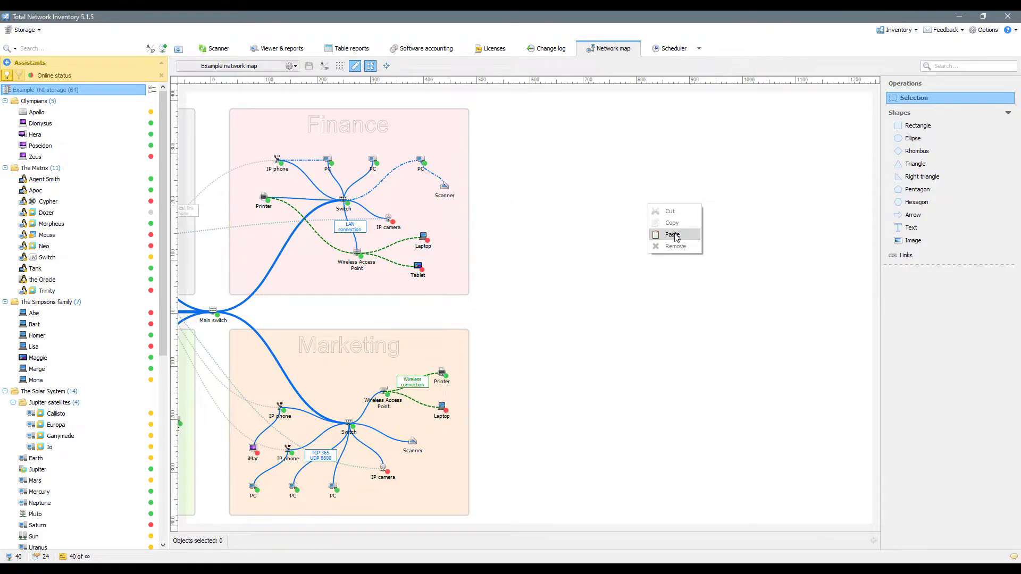
{"action": "left_click", "coordinate": [672, 234]}
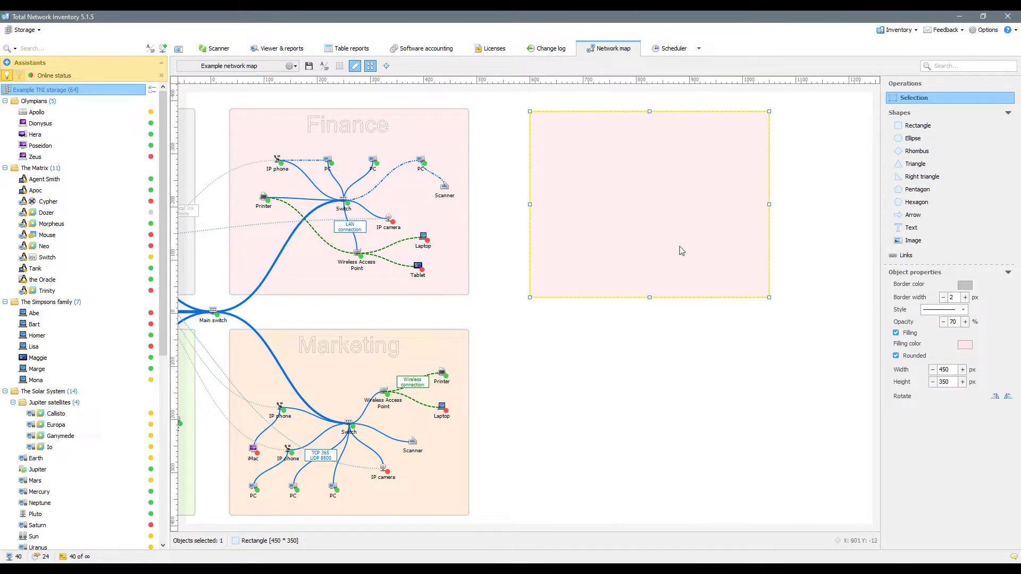
{"action": "left_click", "coordinate": [708, 322]}
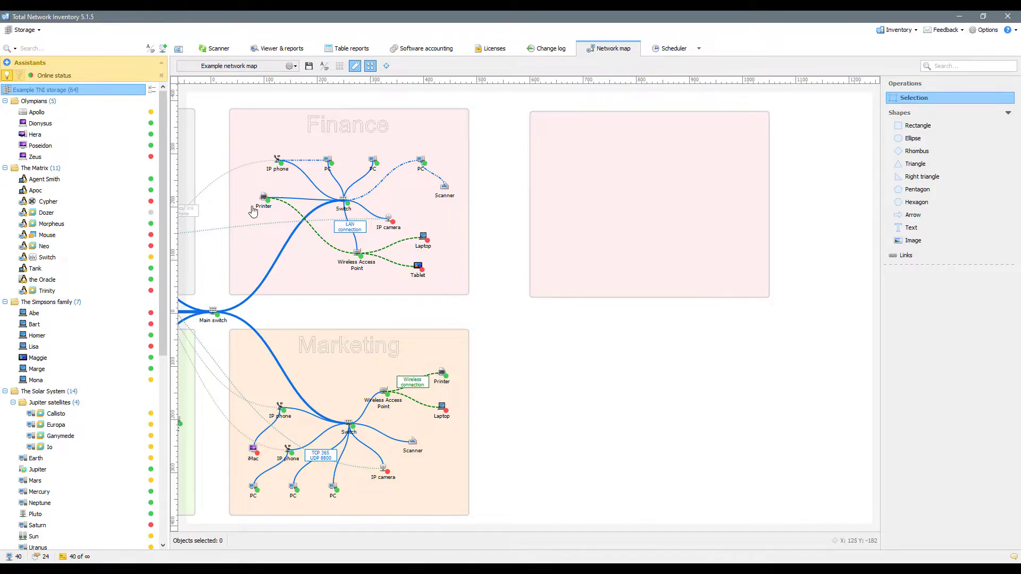
- Drop the Olympians devices into the new section, spread them out, and centre the Switch
{"action": "left_click", "coordinate": [38, 101]}
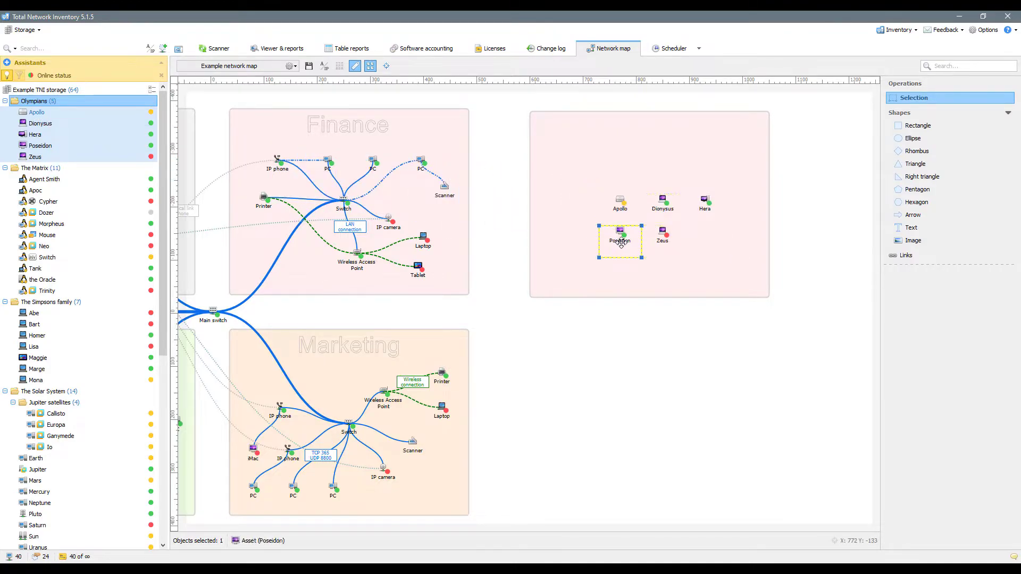
{"action": "left_click_drag", "start_coordinate": [619, 240], "coordinate": [566, 267]}
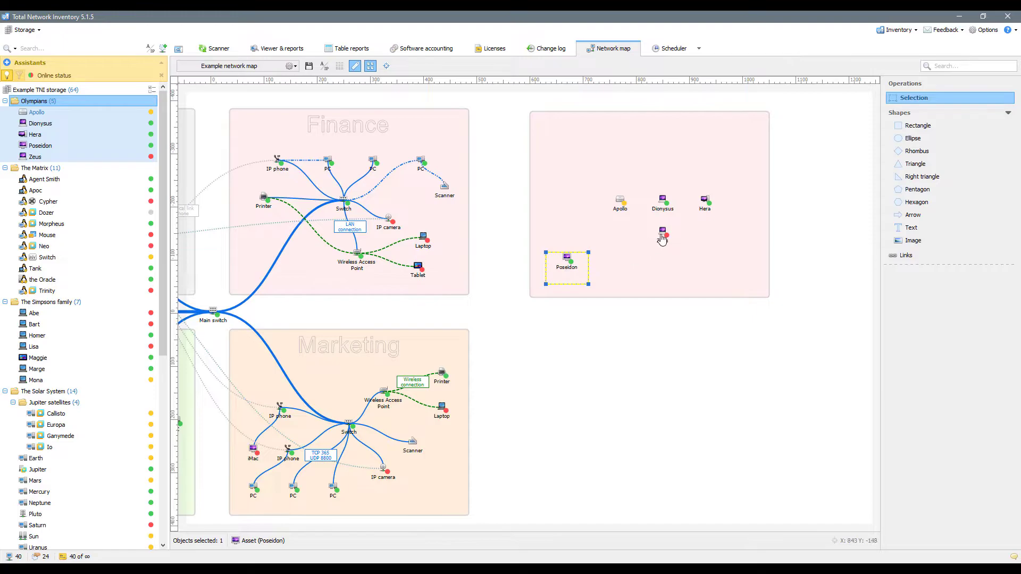
{"action": "left_click_drag", "start_coordinate": [662, 235], "coordinate": [734, 258]}
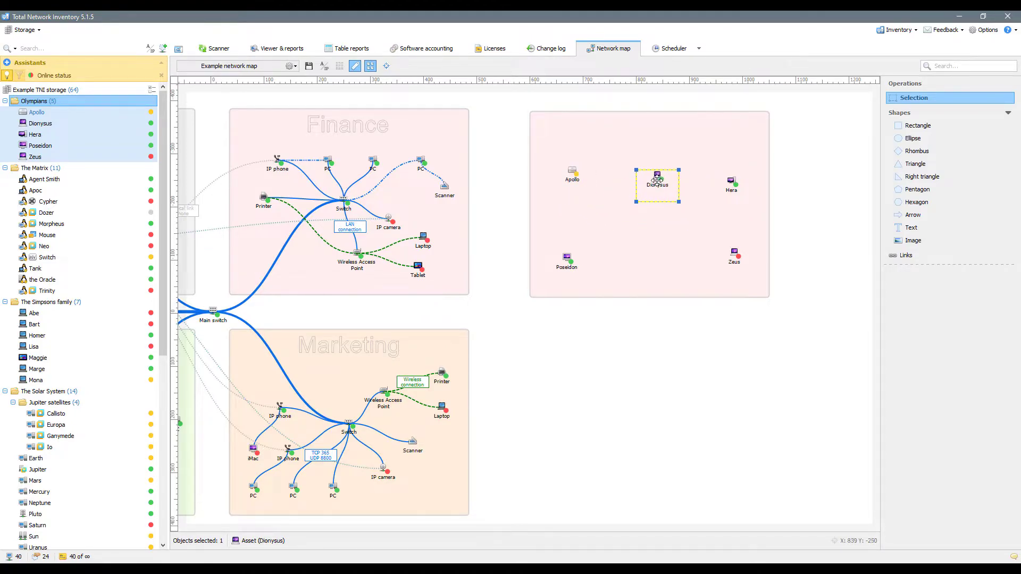
{"action": "left_click", "coordinate": [735, 321]}
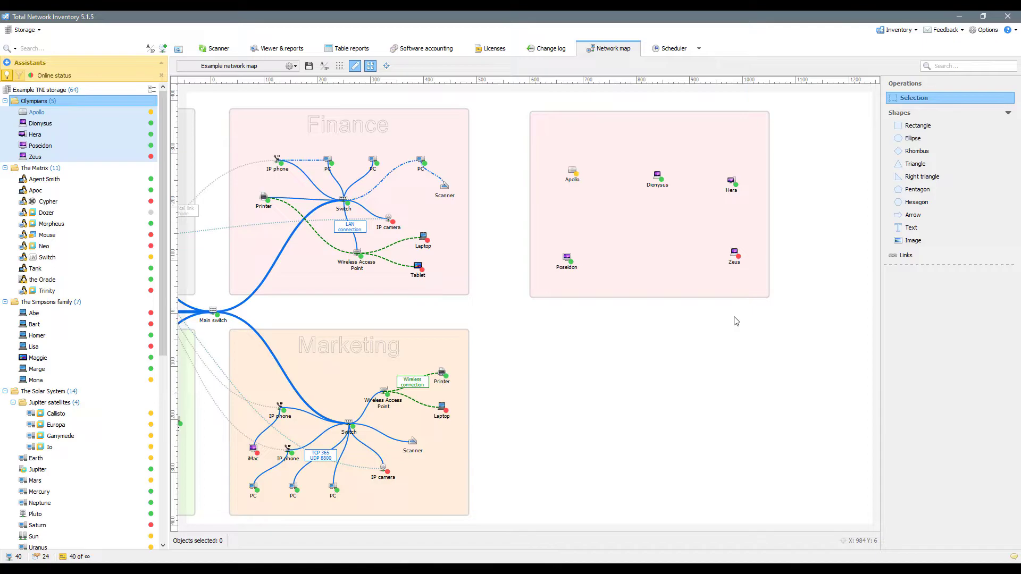
{"action": "right_click", "coordinate": [342, 202]}
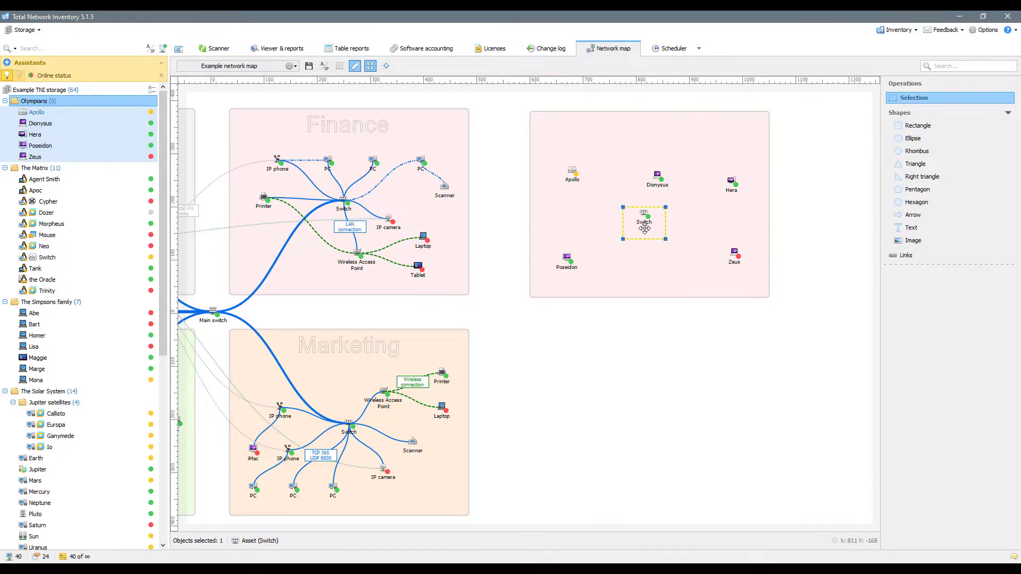
{"action": "left_click_drag", "start_coordinate": [644, 221], "coordinate": [649, 236]}
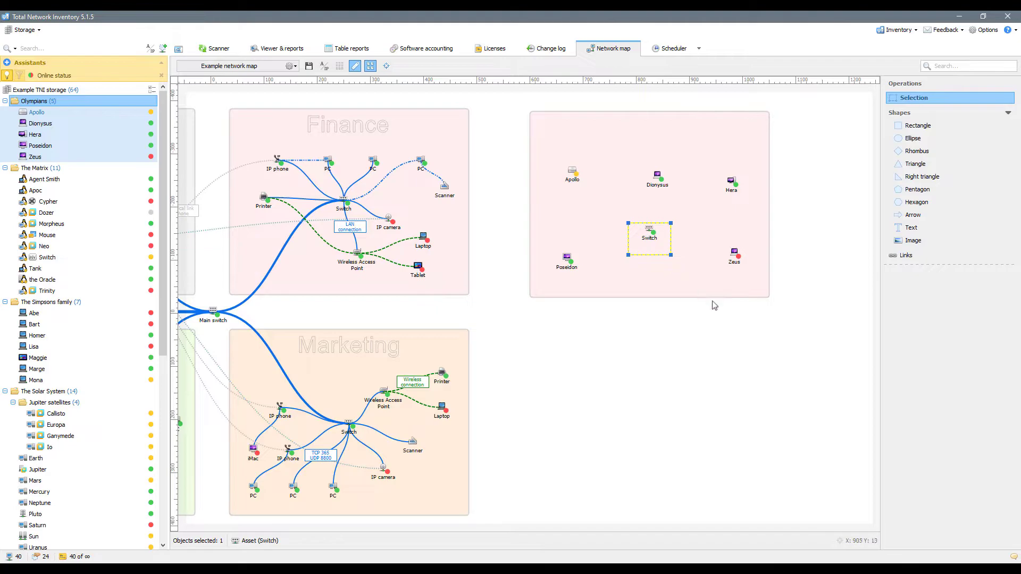
{"action": "left_click", "coordinate": [732, 321]}
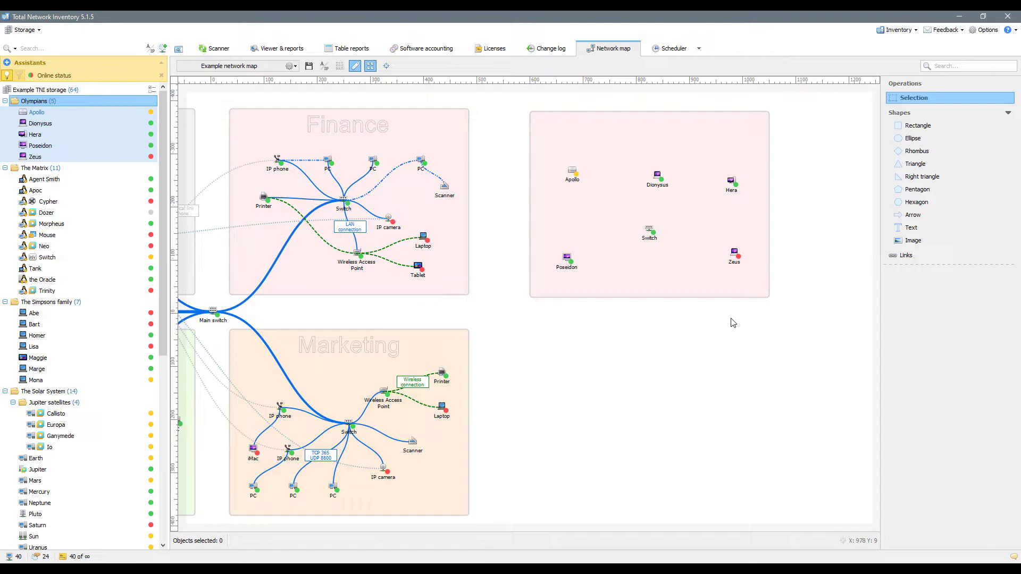
{"action": "mouse_move", "coordinate": [855, 294]}
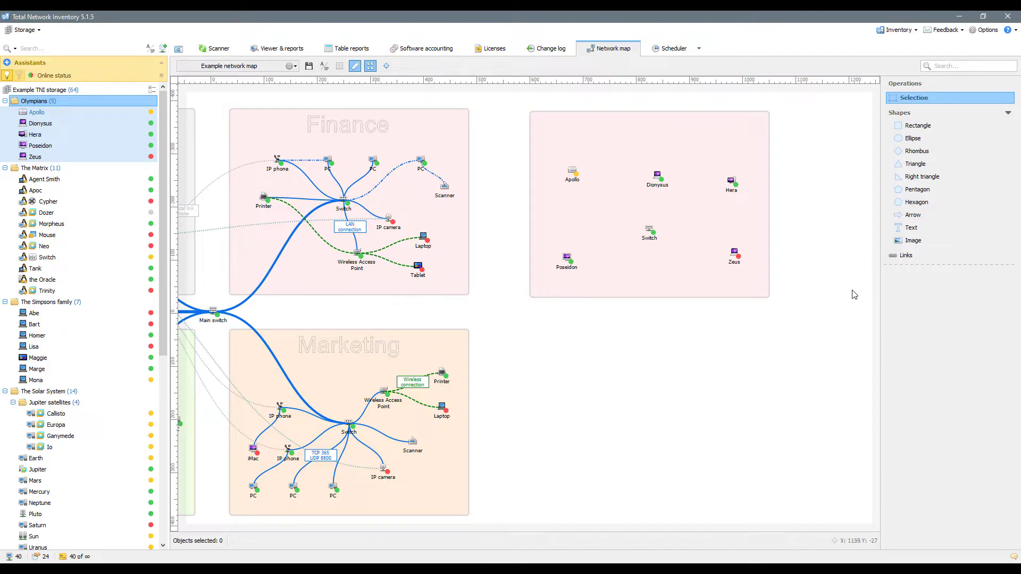
- Start the Links tool, keeping the default link shape
{"action": "left_click", "coordinate": [905, 255]}
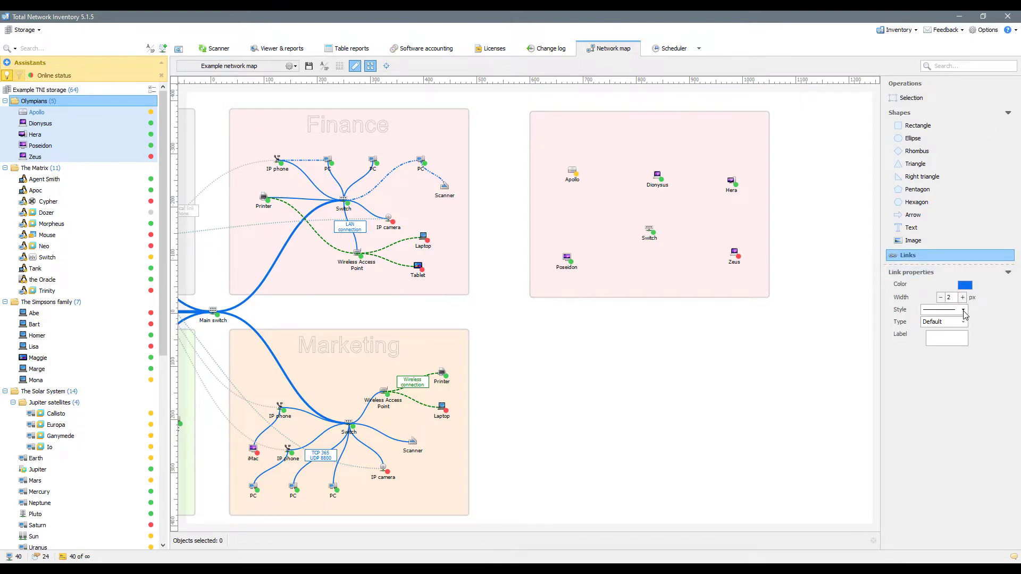
{"action": "left_click", "coordinate": [944, 321]}
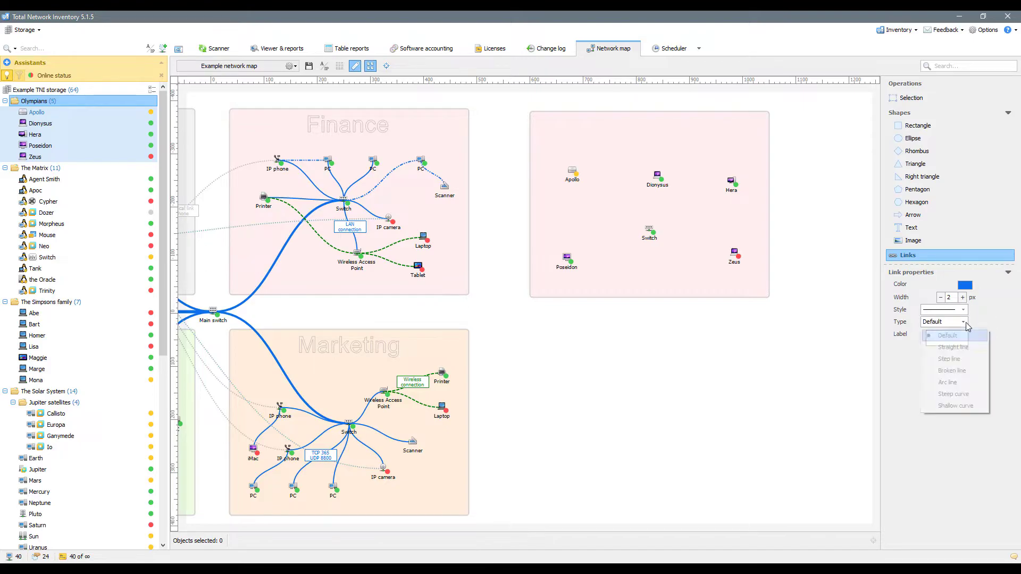
{"action": "left_click", "coordinate": [944, 322]}
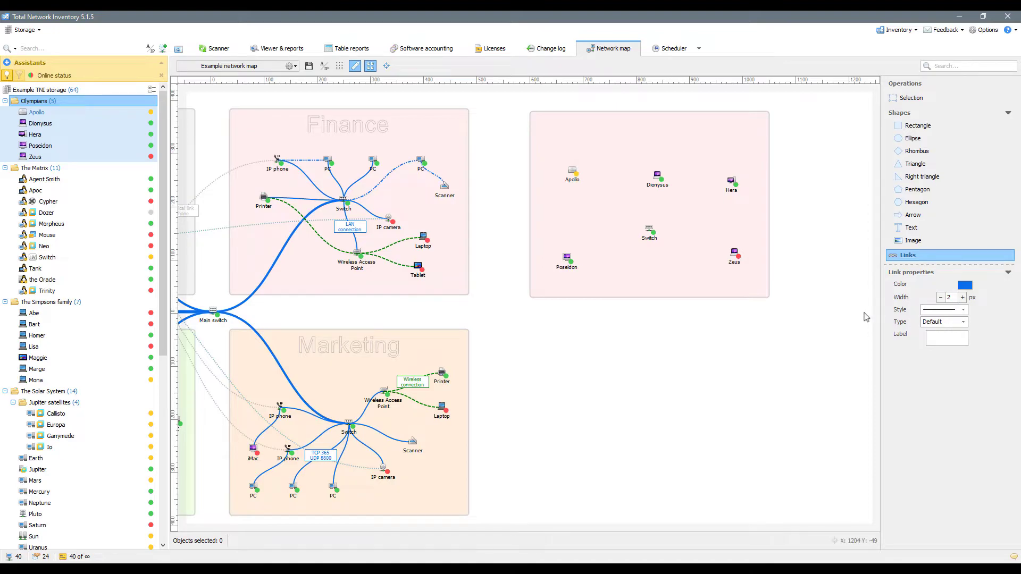
{"action": "mouse_move", "coordinate": [829, 314]}
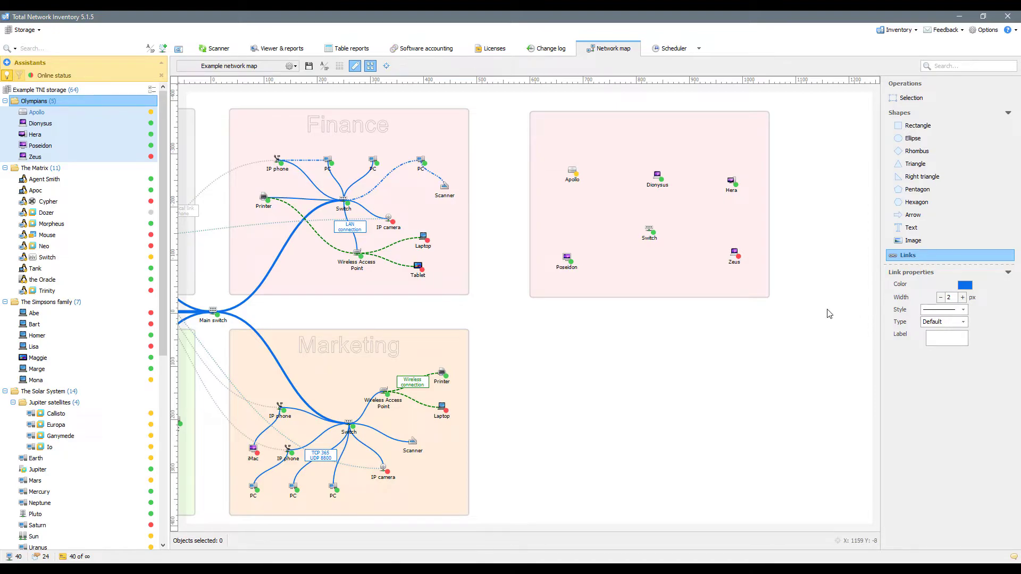
{"action": "mouse_move", "coordinate": [817, 313]}
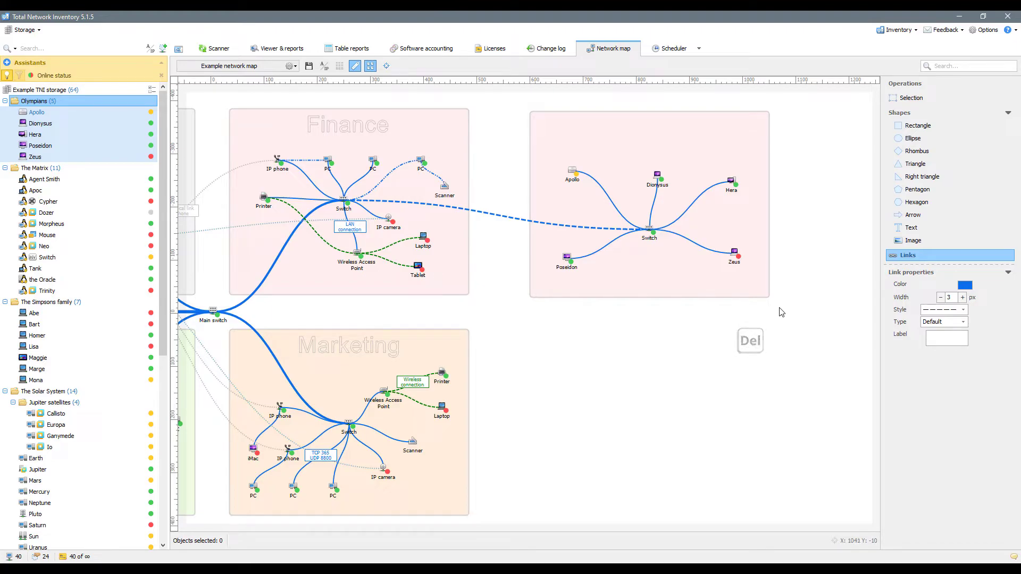
- Delete the solid Switch–Poseidon link and set new links to a dotted path style
{"action": "left_click", "coordinate": [602, 252]}
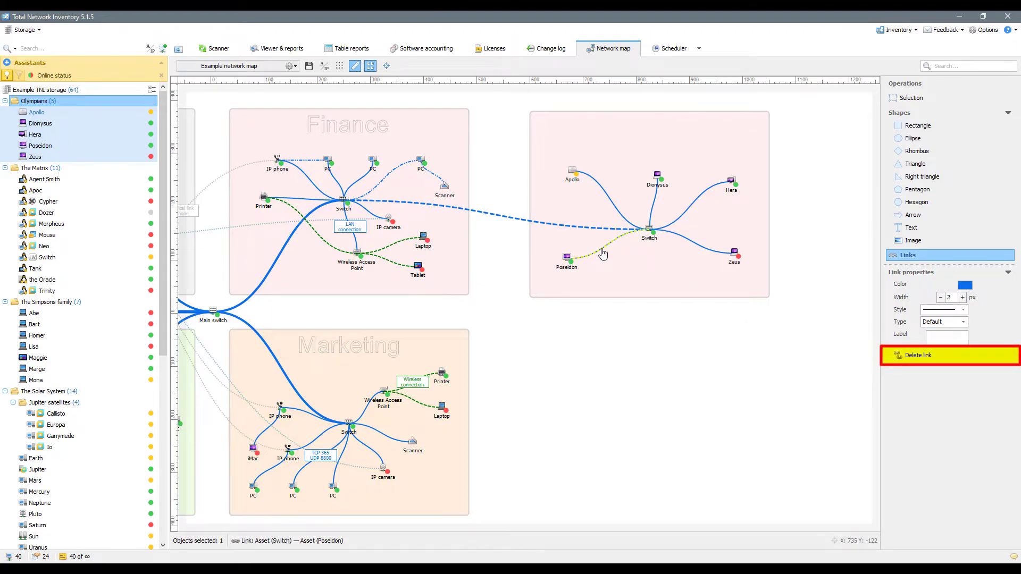
{"action": "left_click", "coordinate": [917, 355]}
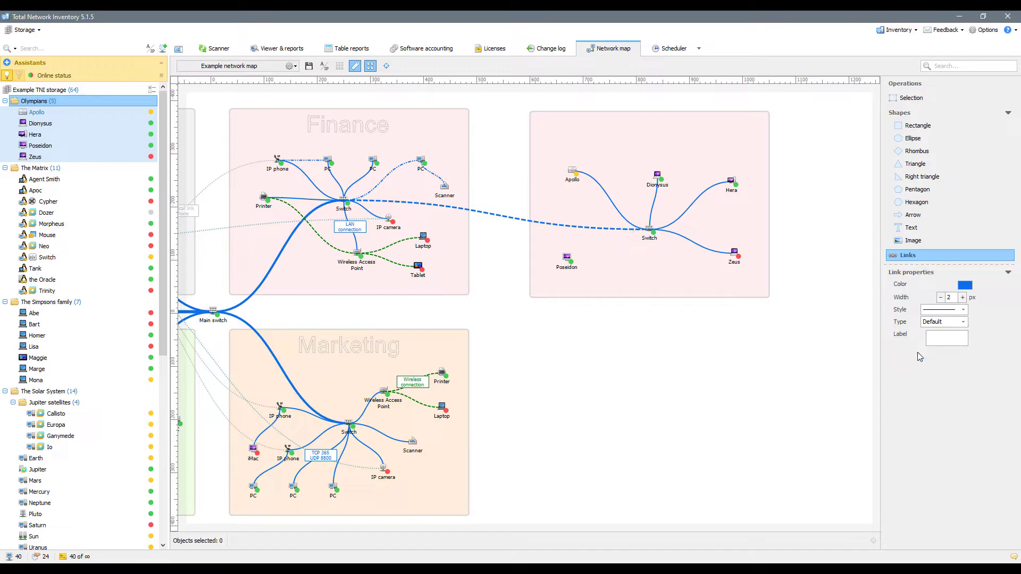
{"action": "left_click", "coordinate": [943, 310]}
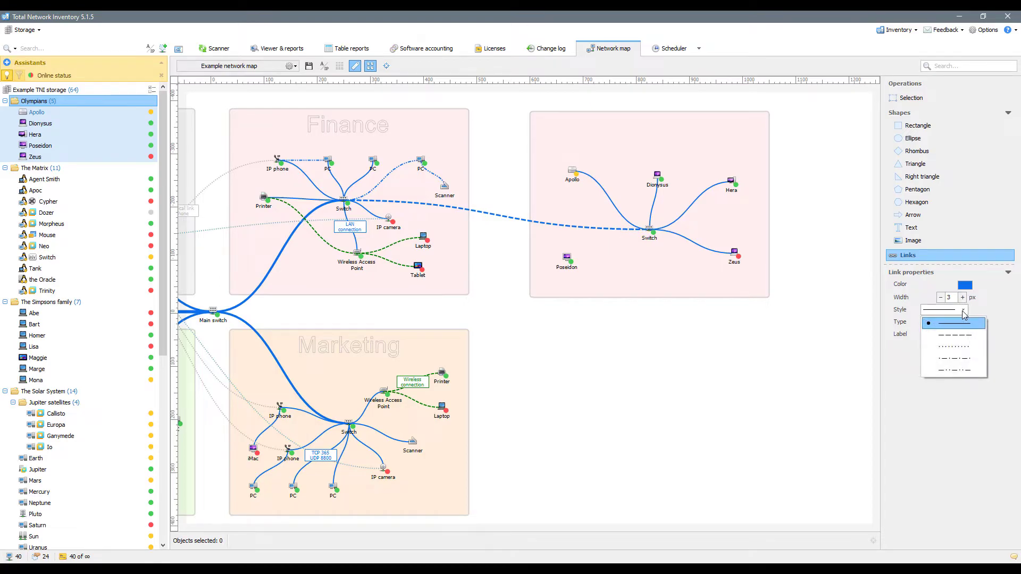
{"action": "left_click", "coordinate": [943, 322]}
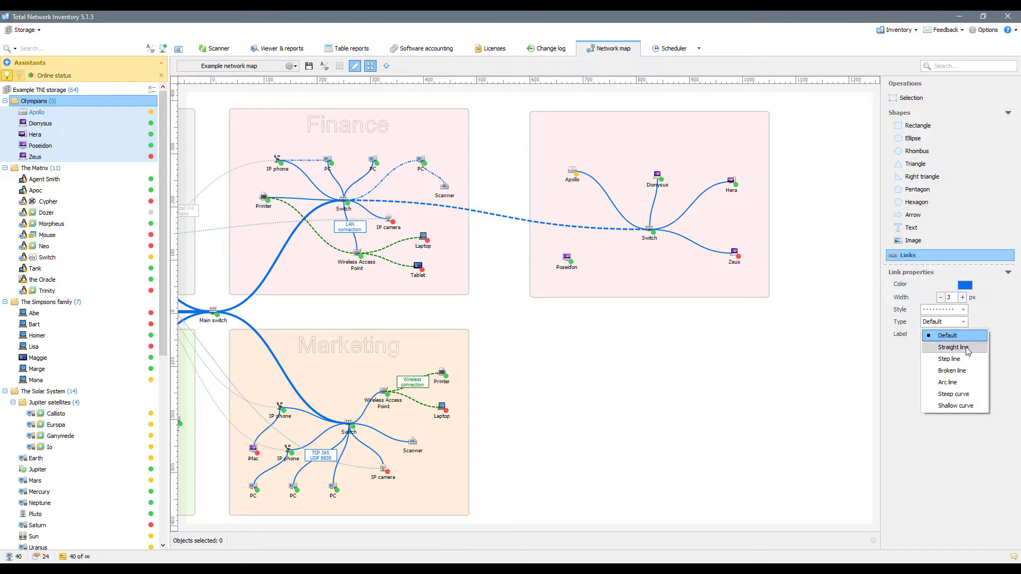
{"action": "left_click", "coordinate": [947, 383]}
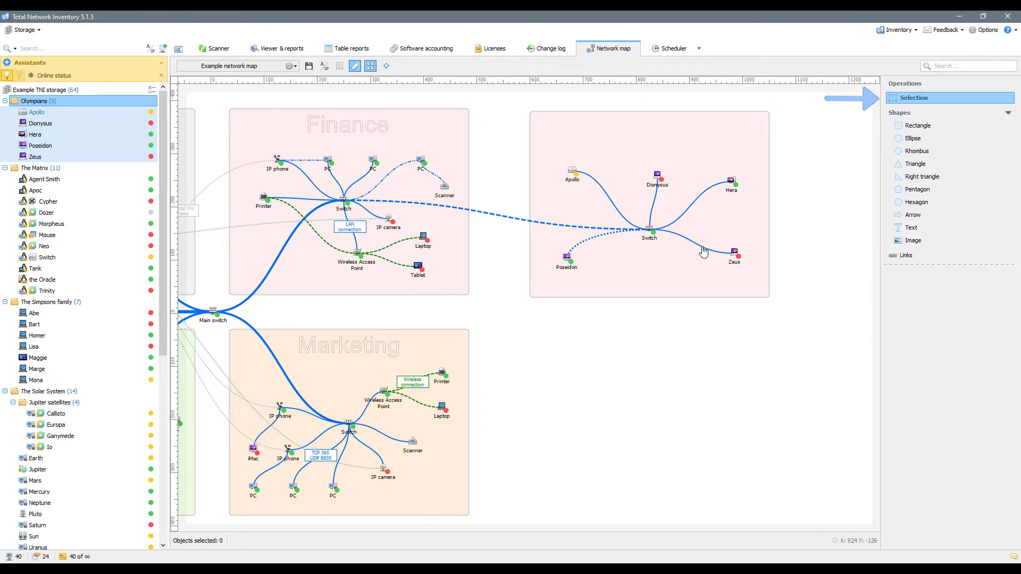
{"action": "left_click", "coordinate": [648, 203]}
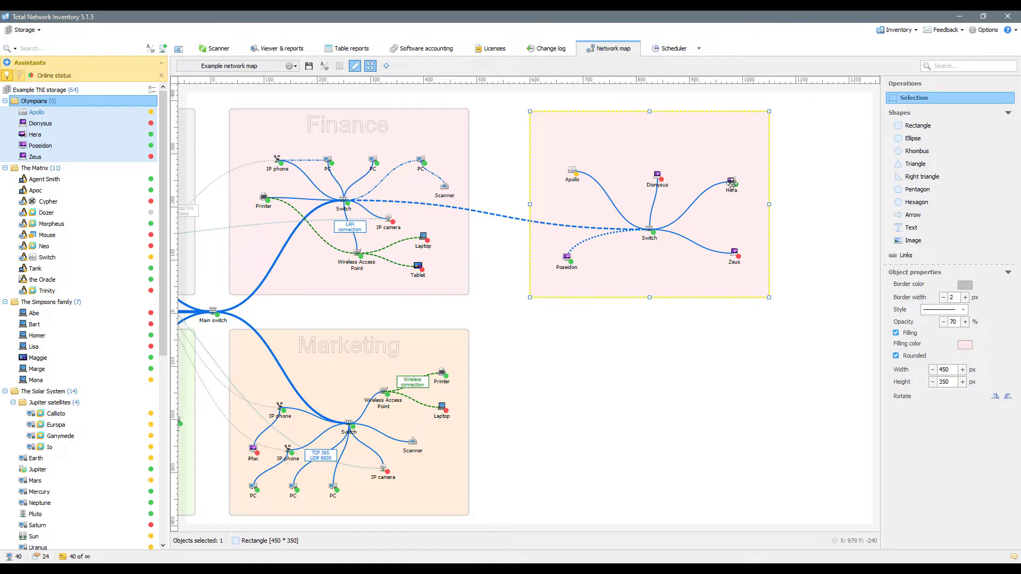
{"action": "left_click", "coordinate": [733, 255]}
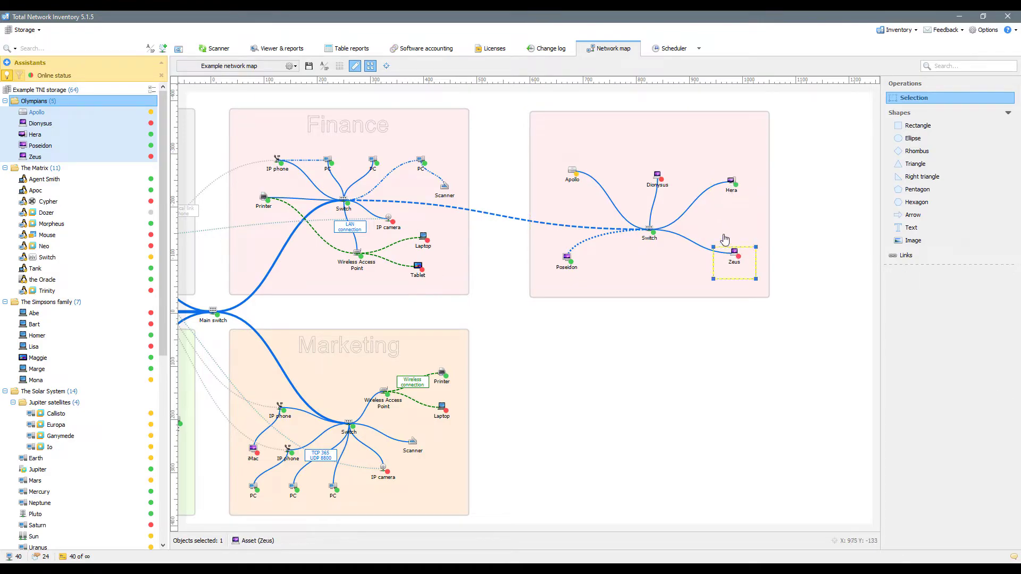
{"action": "left_click", "coordinate": [657, 178]}
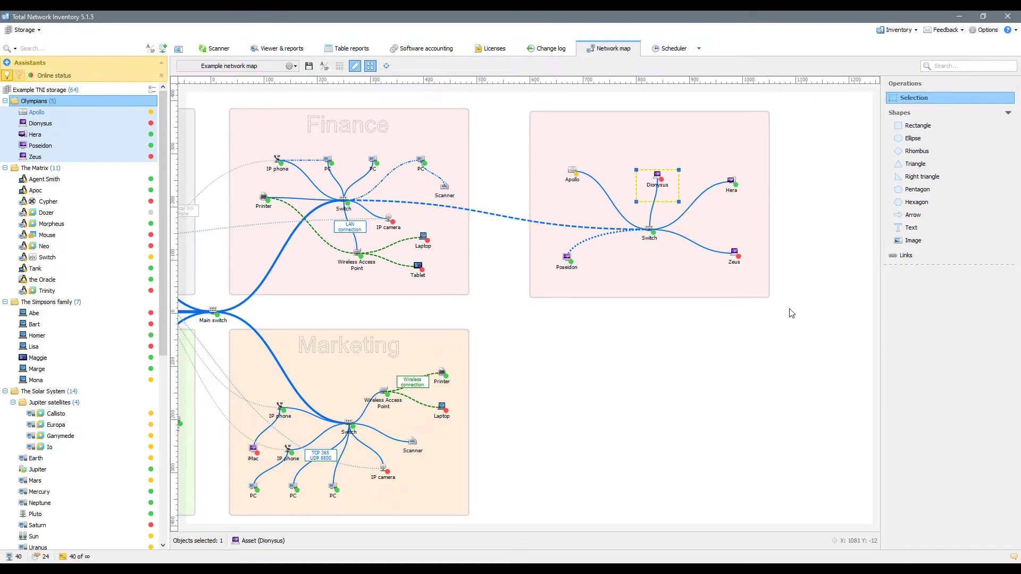
{"action": "left_click", "coordinate": [792, 313]}
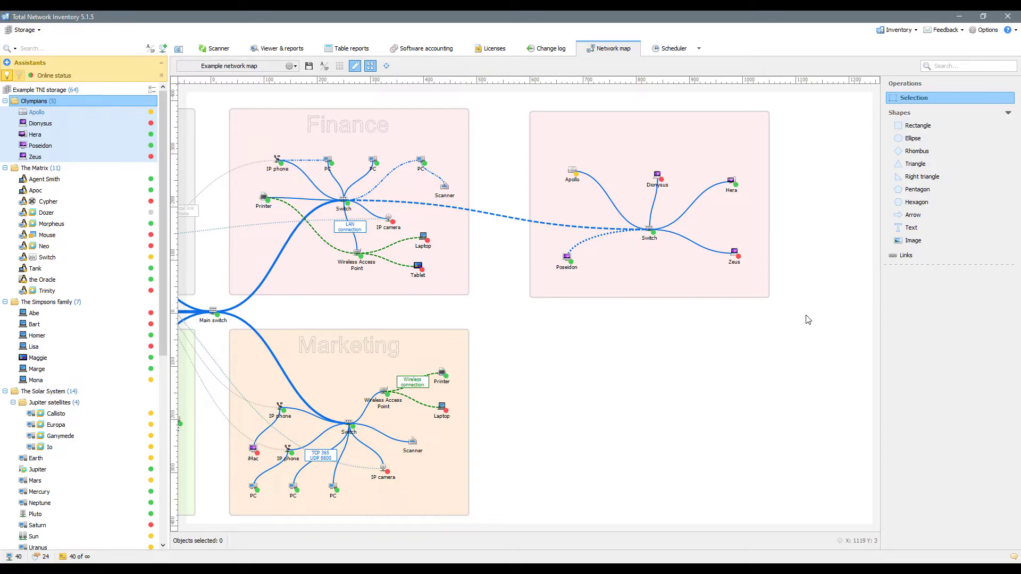
{"action": "mouse_move", "coordinate": [811, 314]}
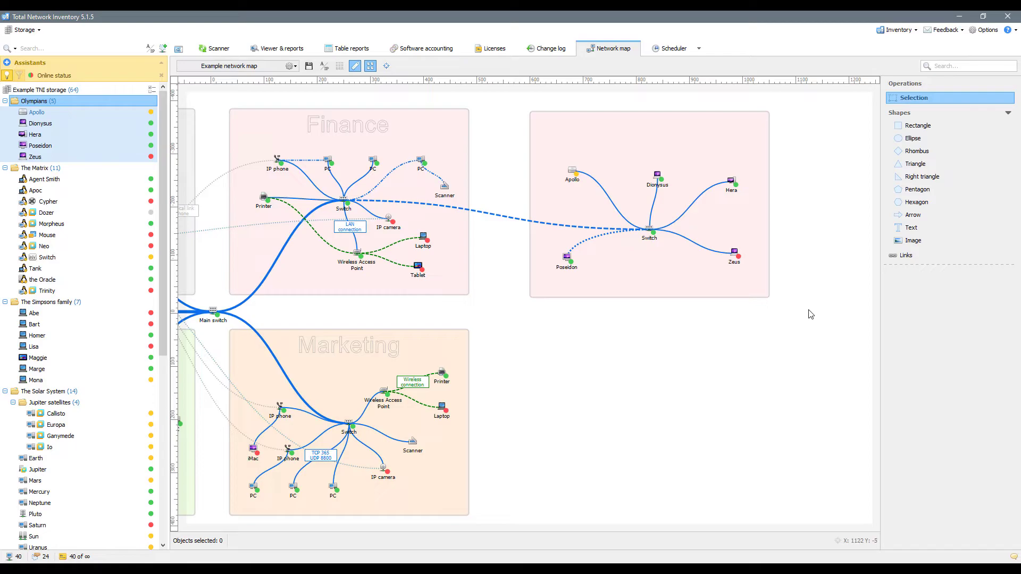
{"action": "left_click", "coordinate": [912, 227]}
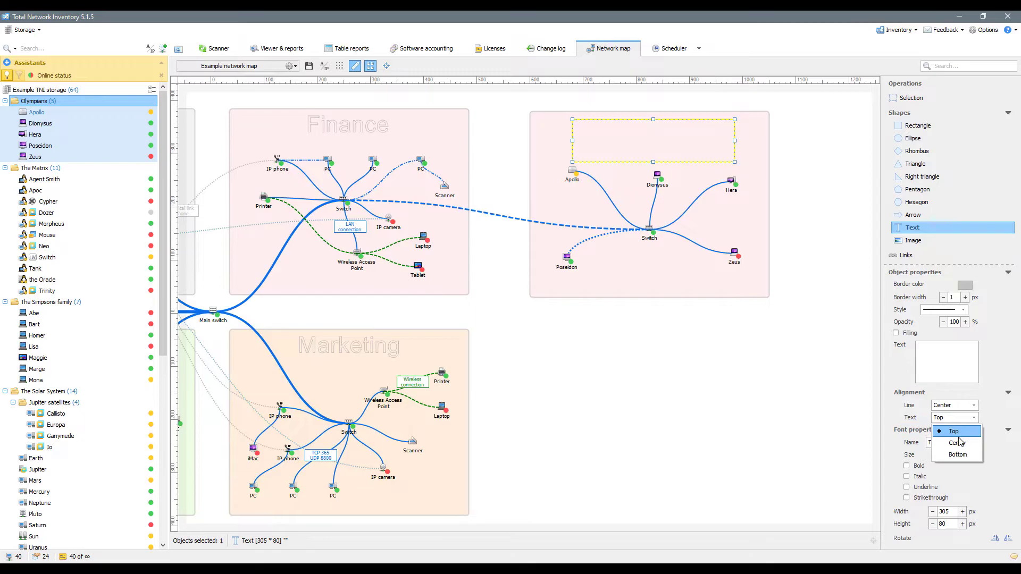
- Center the label text, type DEVELOPERS as the section heading, and select it
{"action": "left_click", "coordinate": [957, 443]}
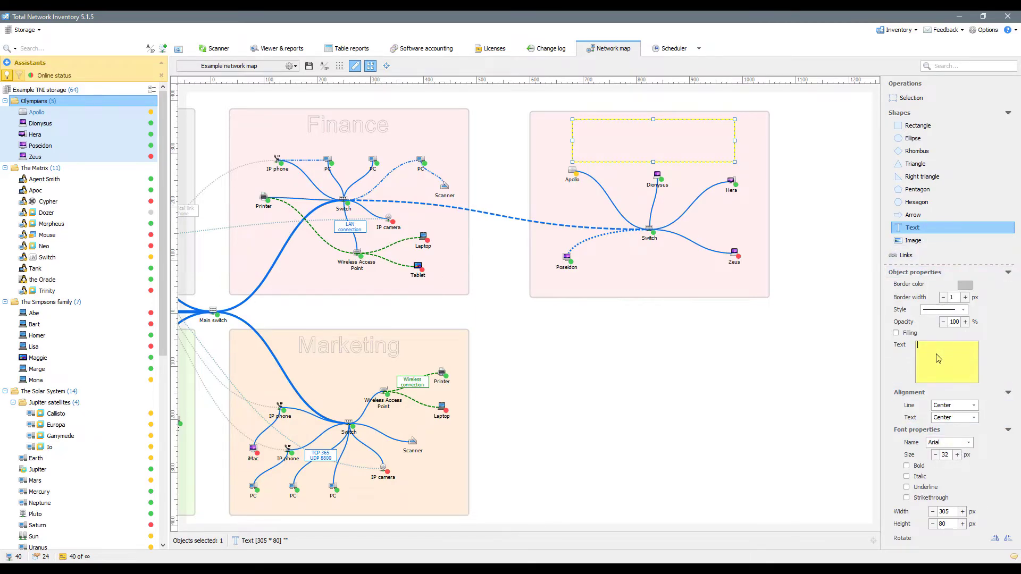
{"action": "type", "text": "DEVELOPERS"}
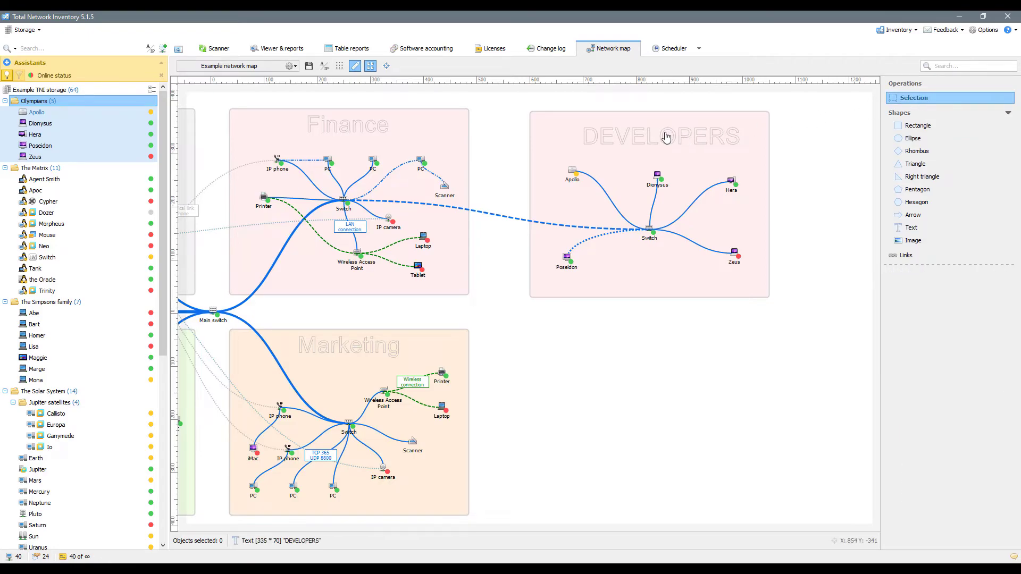
{"action": "left_click", "coordinate": [660, 136]}
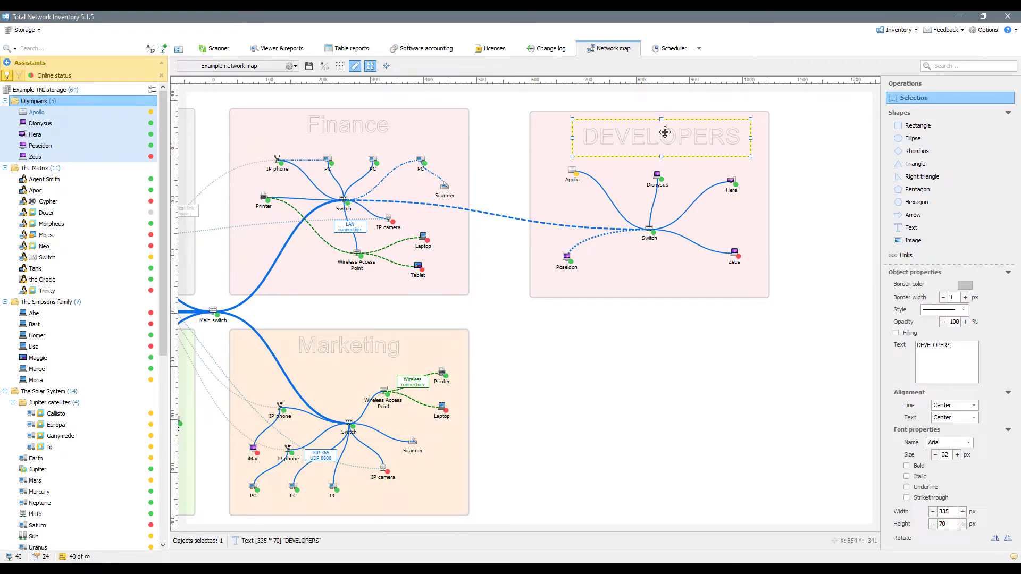
{"action": "left_click", "coordinate": [801, 212]}
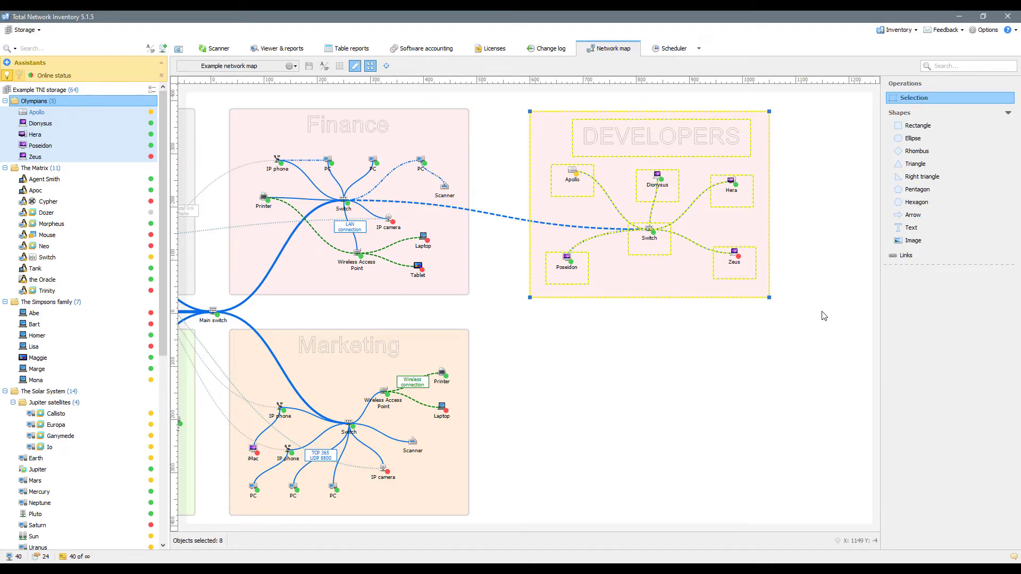
{"action": "left_click", "coordinate": [824, 316]}
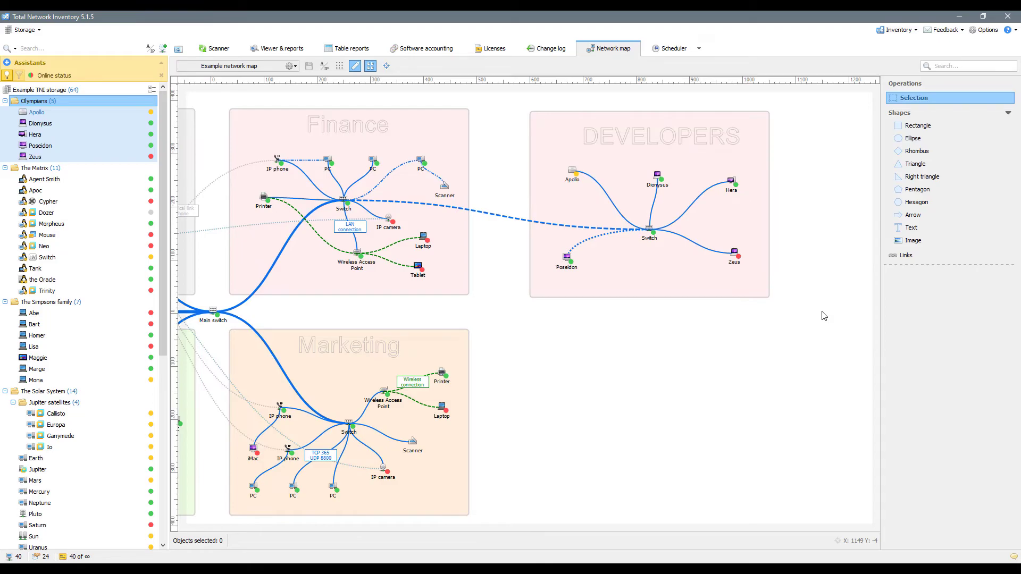
{"action": "mouse_move", "coordinate": [733, 189]}
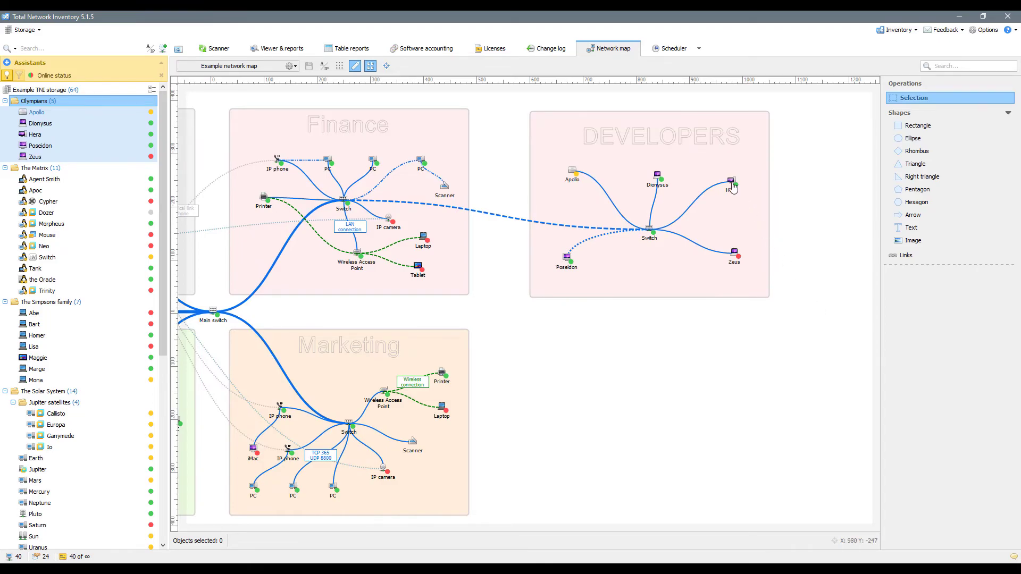
{"action": "left_click", "coordinate": [732, 182]}
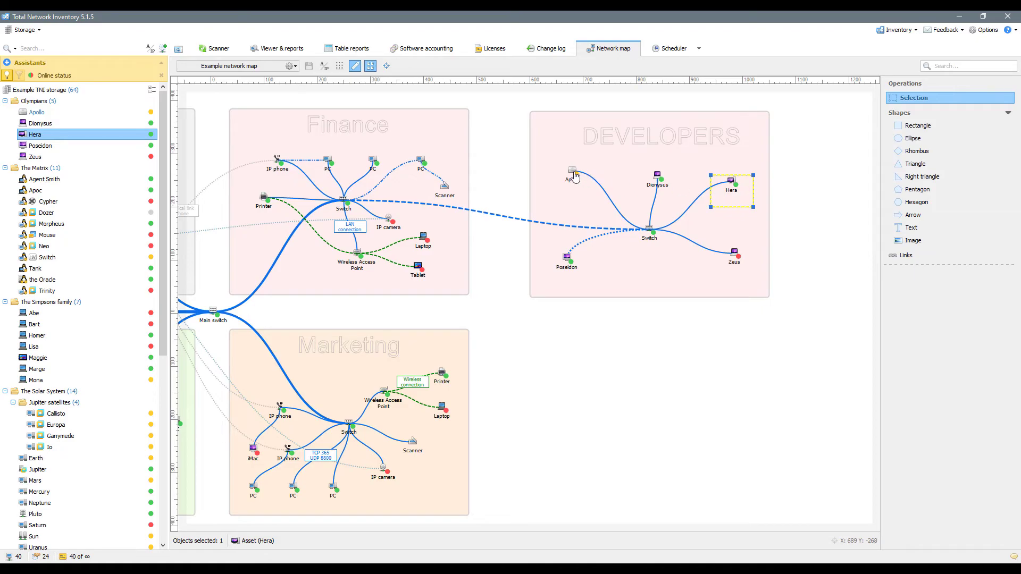
{"action": "left_click", "coordinate": [572, 176]}
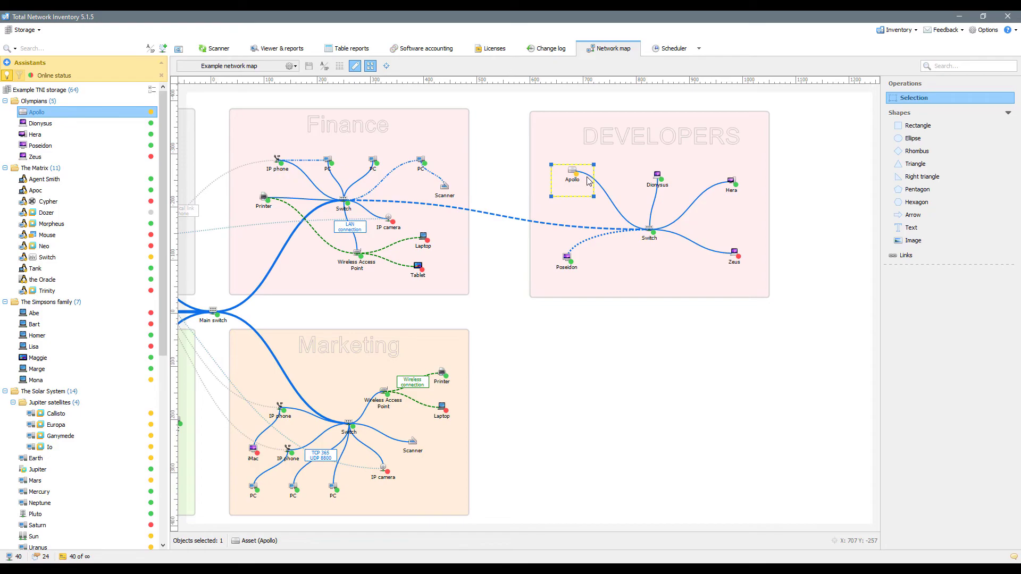
- Locate the Olympians Switch in the device tree, then select Dionysus on the map
{"action": "right_click", "coordinate": [649, 233]}
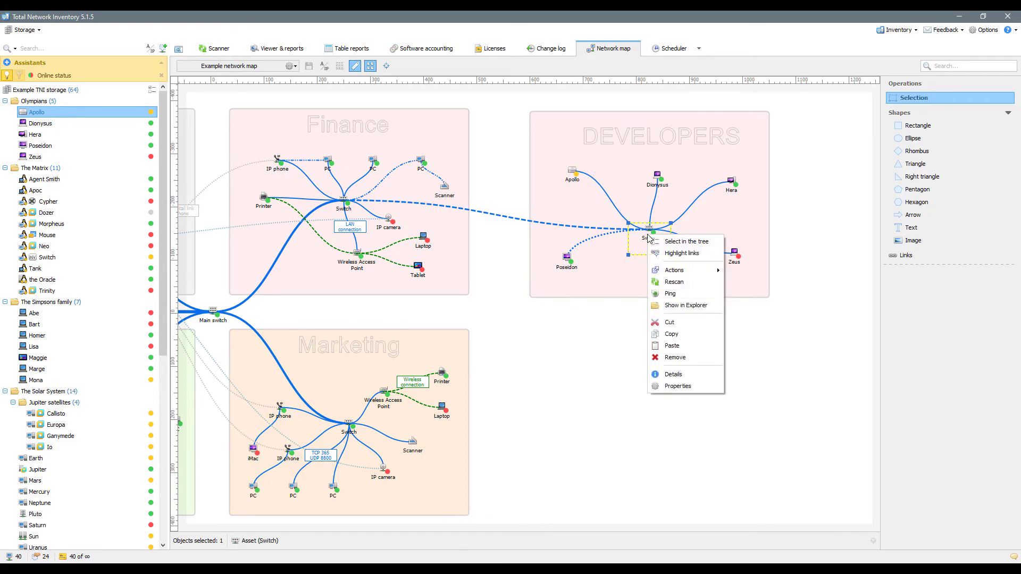
{"action": "left_click", "coordinate": [685, 242]}
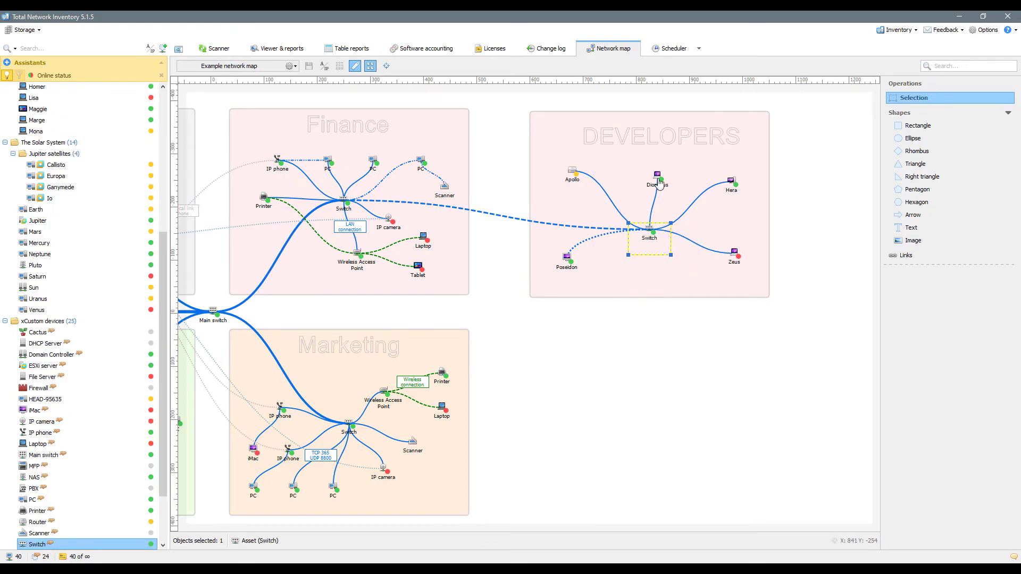
{"action": "left_click", "coordinate": [657, 180]}
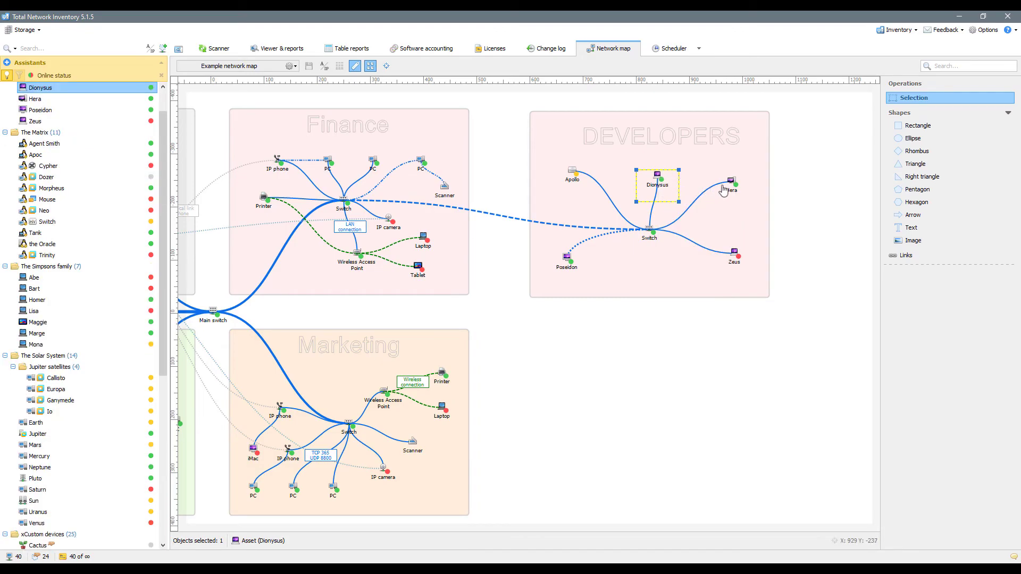
- View Hera's actions without choosing one, then open Poseidon's details
{"action": "right_click", "coordinate": [729, 181]}
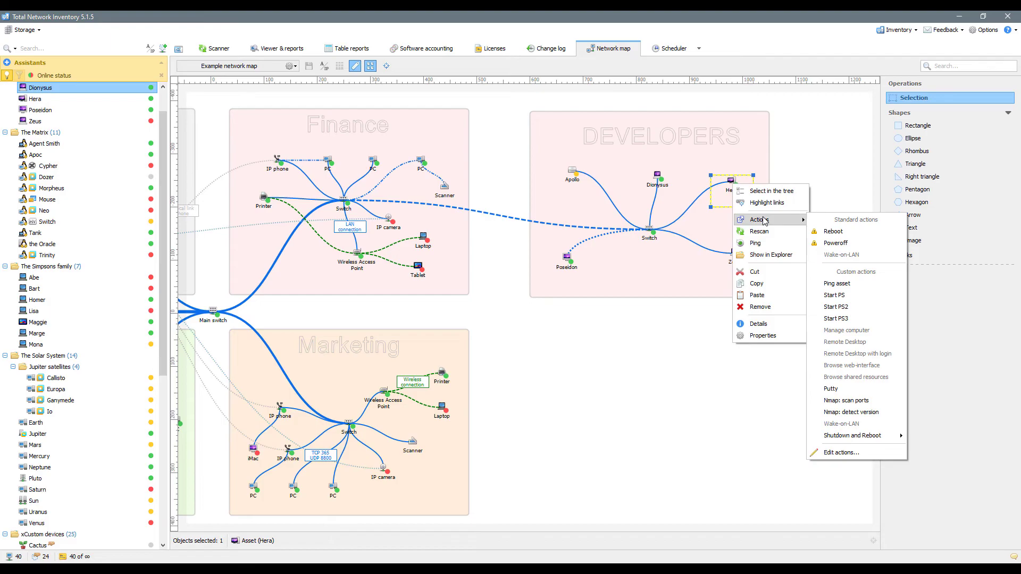
{"action": "left_click", "coordinate": [786, 185]}
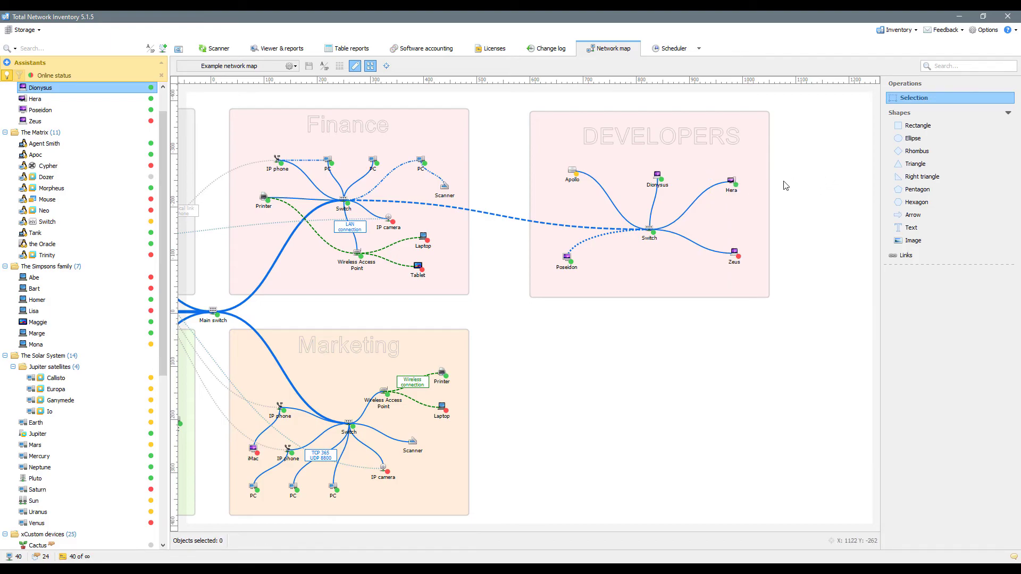
{"action": "right_click", "coordinate": [566, 263]}
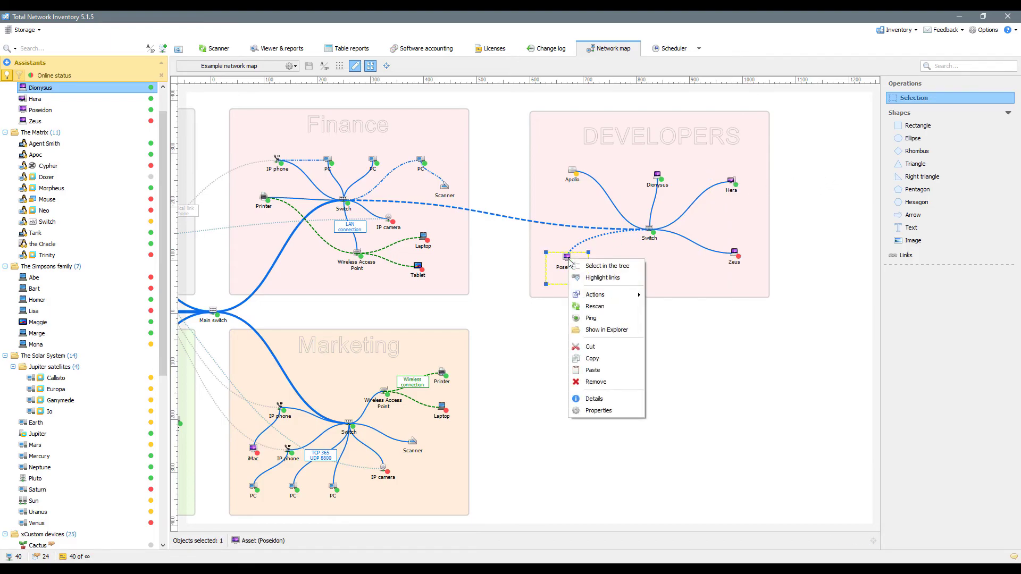
{"action": "left_click", "coordinate": [594, 398]}
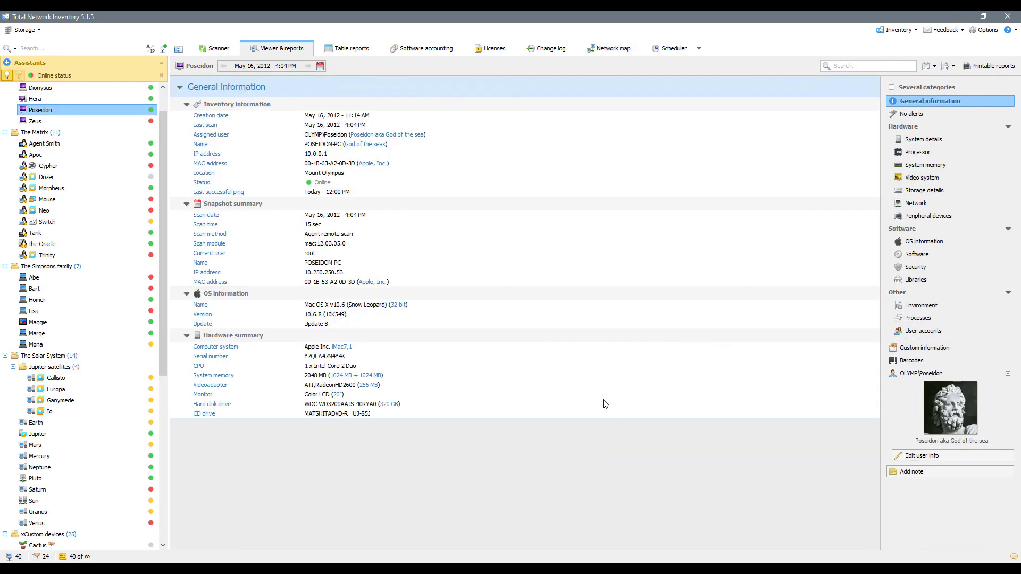
{"action": "mouse_move", "coordinate": [615, 51]}
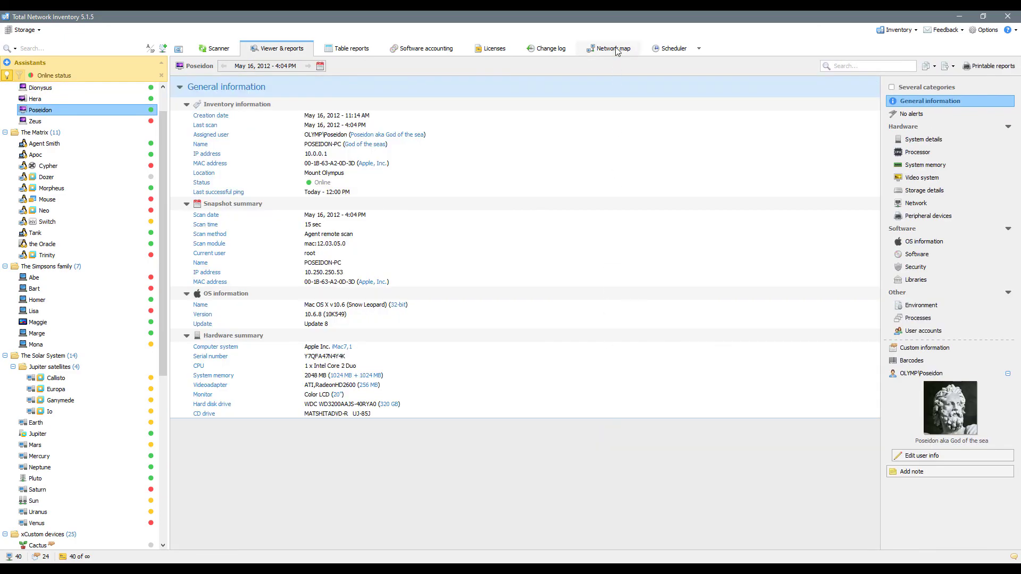
- Return to the Network map tab showing the DEVELOPERS section
{"action": "left_click", "coordinate": [607, 48]}
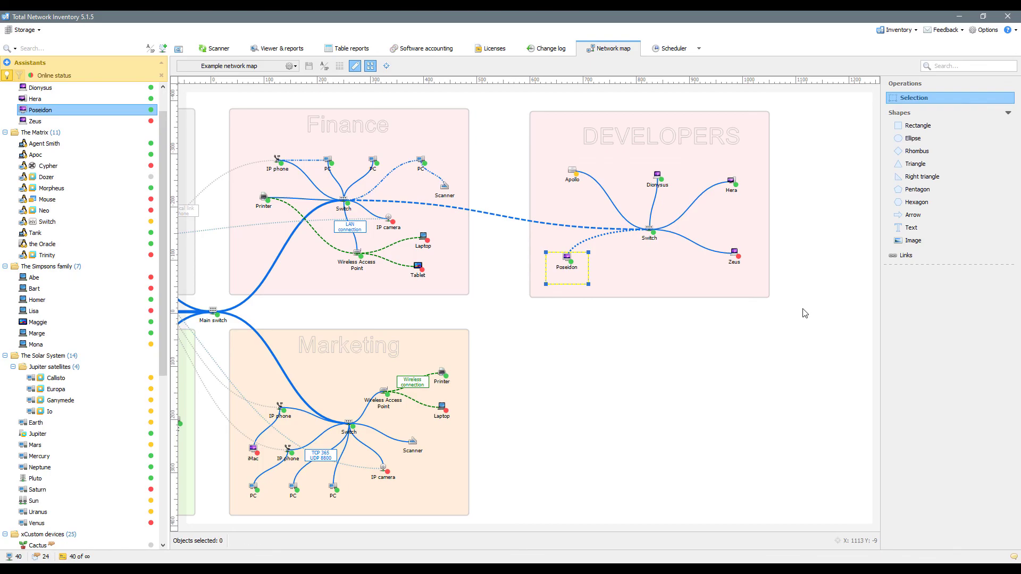